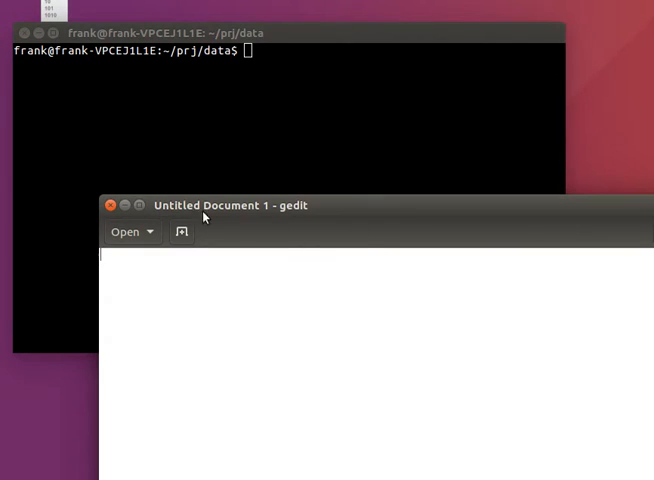
# Close the empty gedit window, launch 'wine notepad', browse its Help menu and close Notepad
pyautogui.click(124, 232)
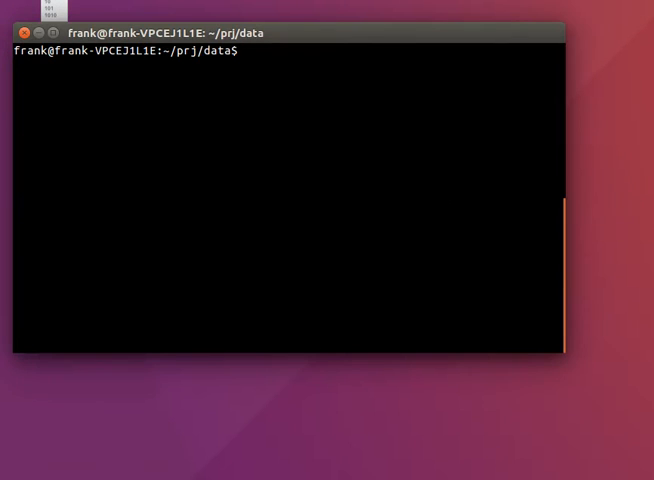
pyautogui.write('wine notepad')
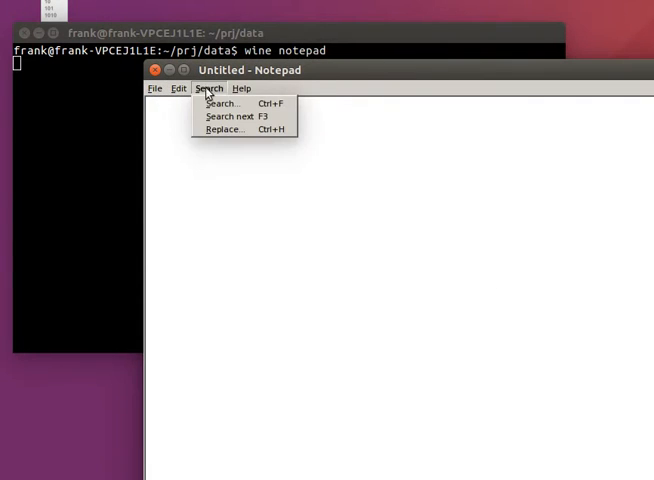
pyautogui.click(240, 88)
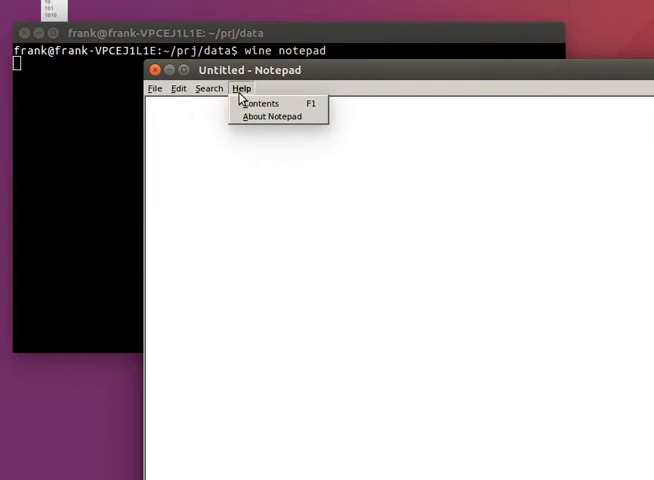
pyautogui.click(158, 88)
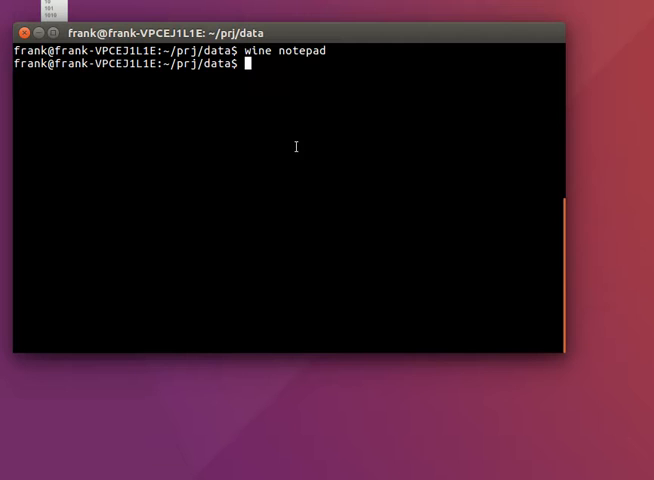
# Run 'gedit app.py&' from the terminal to open an empty app.py editor
pyautogui.write('ema')
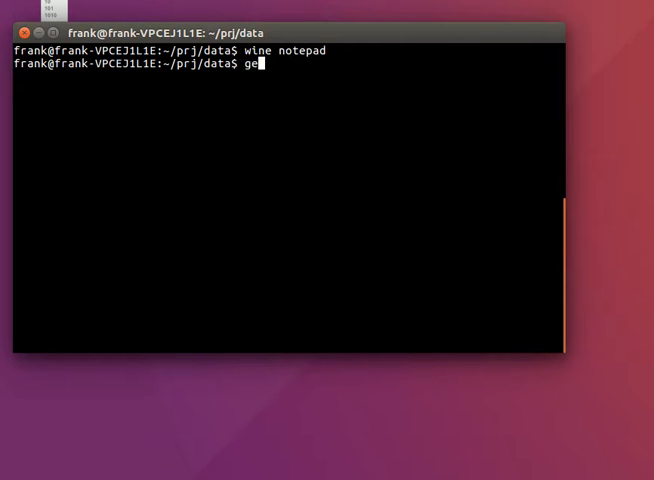
pyautogui.write('dit')
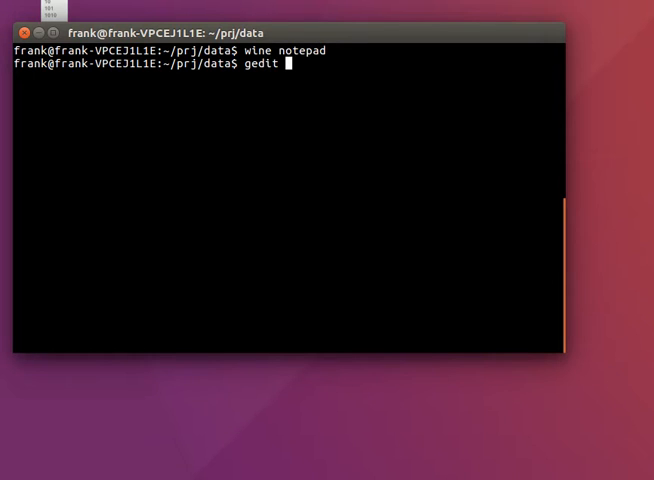
pyautogui.write('app.py')
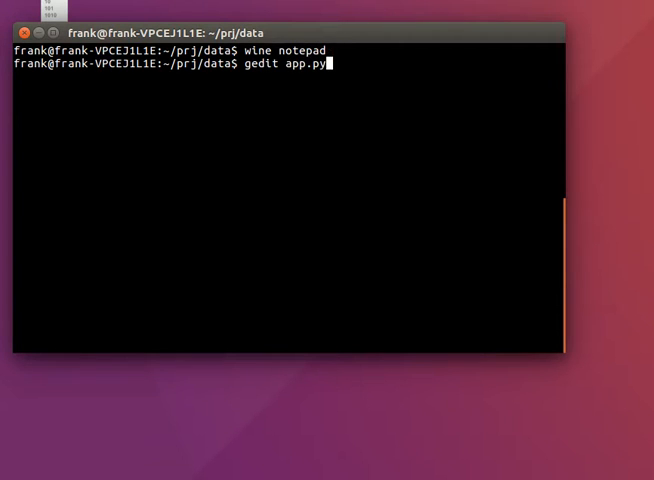
pyautogui.press('Return')
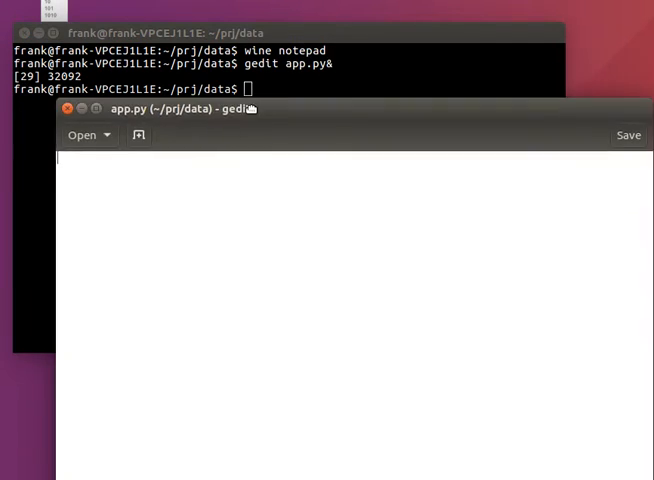
# Write 'from tkinter import *', 'window = Tk()', 'menubar = Menu(root)' and 'window.mainloop()' into app.py
pyautogui.write('from tkinter import *')
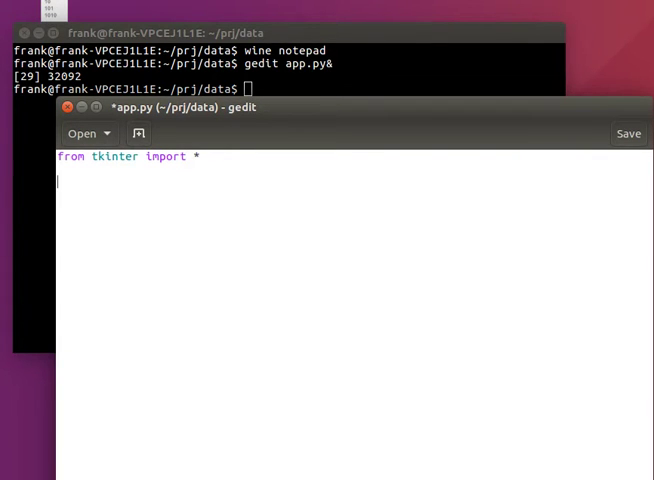
pyautogui.write('window = Tk()')
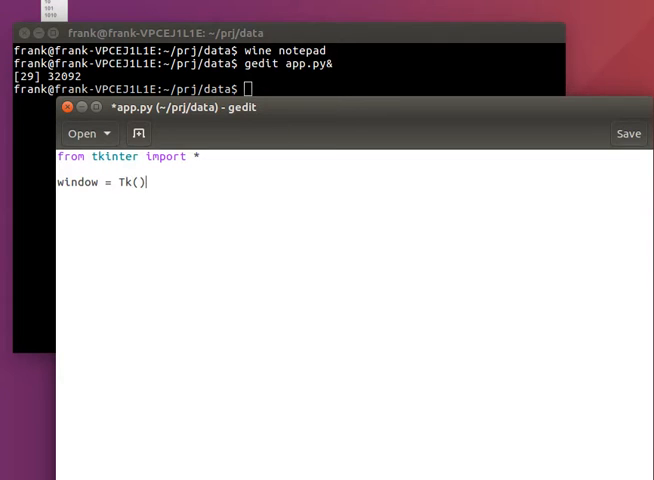
pyautogui.write('window.mainloop(')
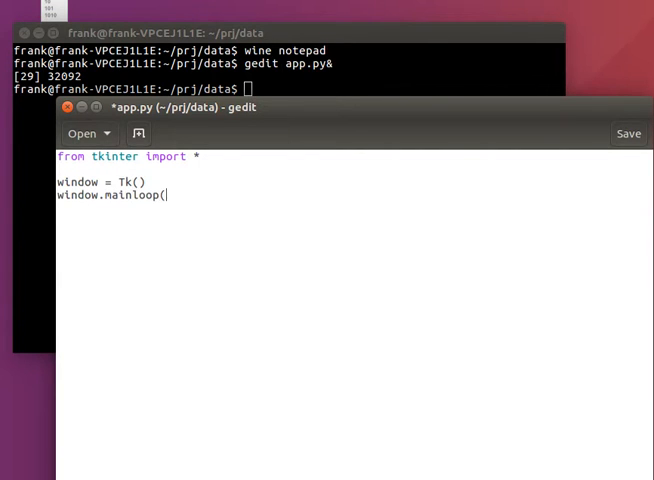
pyautogui.write('python3 app.py')
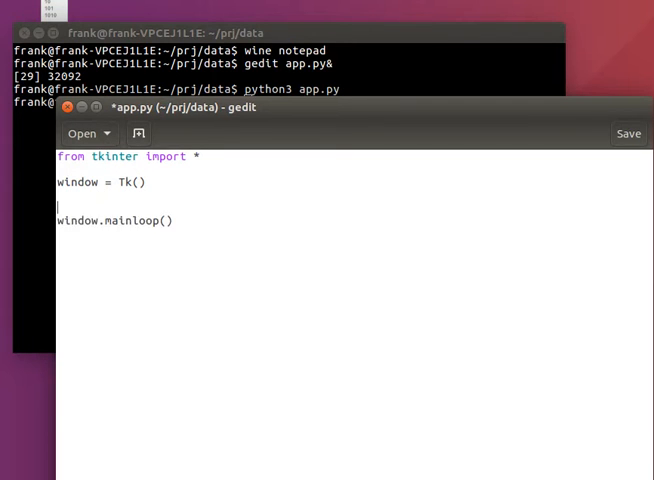
pyautogui.write('menubar = Menu')
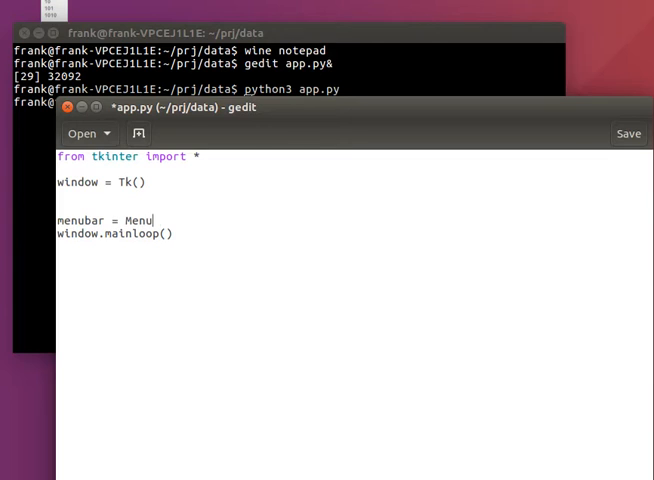
pyautogui.write('(root)')
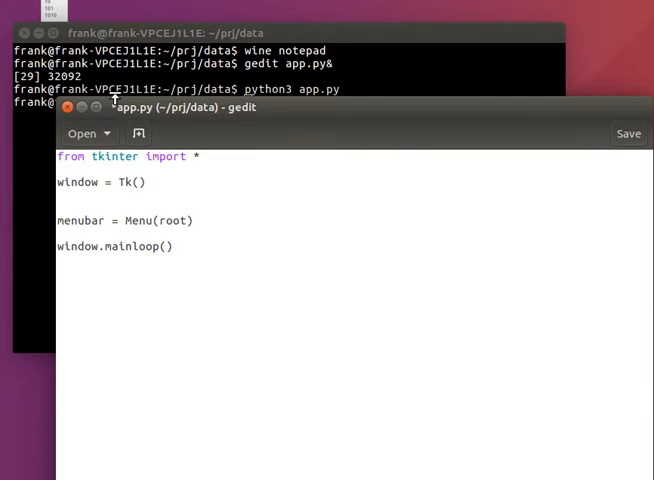
pyautogui.click(150, 32)
pyautogui.write('wine notepad')
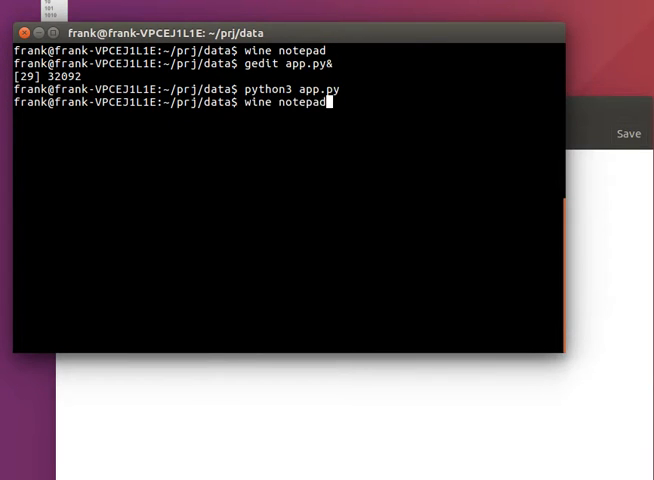
# Reopen Notepad to check its File menu, then prepare 'python3 app.py' in the terminal
pyautogui.press('Return')
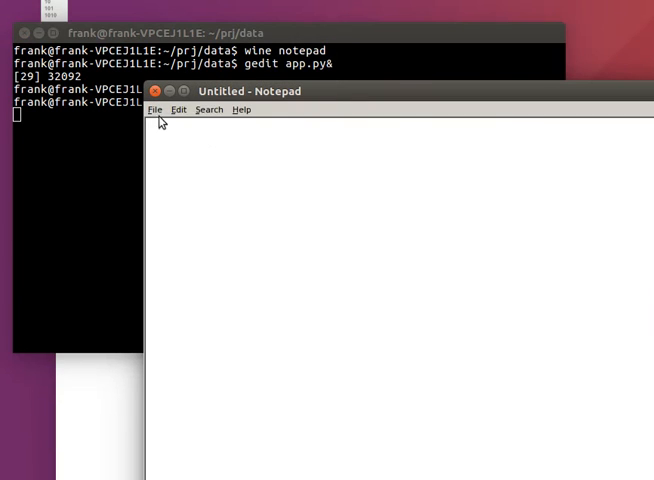
pyautogui.click(154, 108)
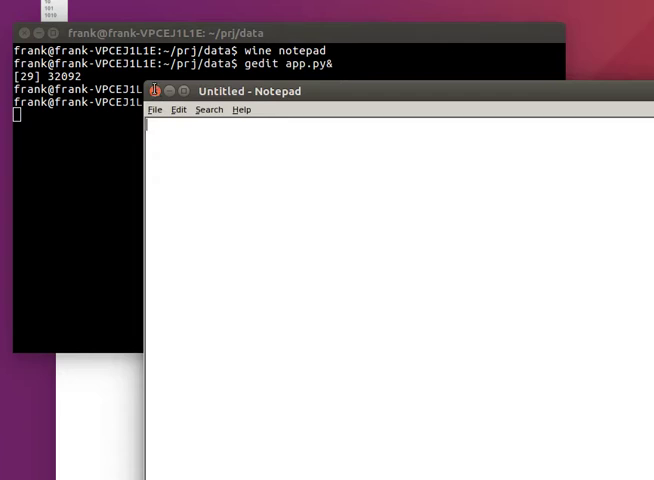
pyautogui.write('python3 app.py')
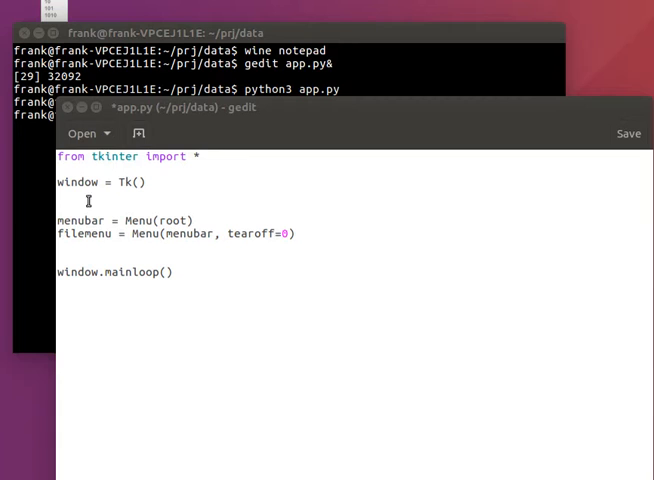
# Add filemenu.add_command lines for New, Open, Save (donothing) and Exit (root.quit)
pyautogui.write('filemenu.add_command(label="New", command=donothing)')
pyautogui.write('filemenu.add_command(label="Save", command=donothing)')
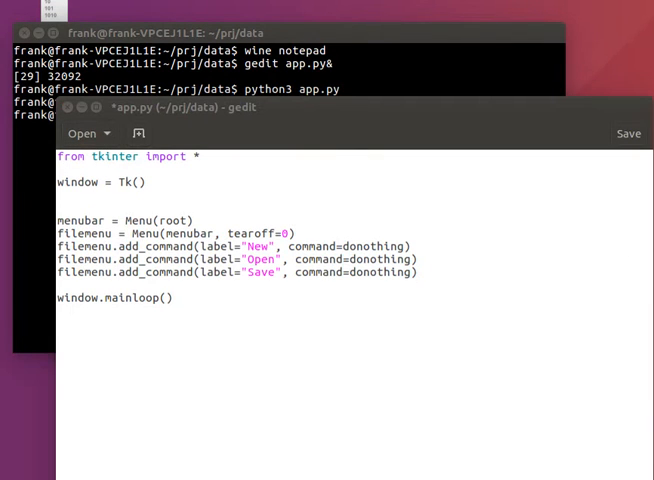
pyautogui.moveTo(262, 246)
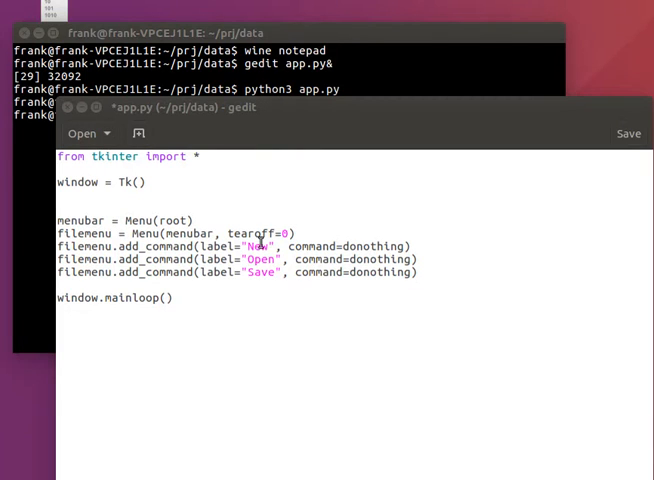
pyautogui.write('filemenu.add_command(label="Exit", command=root.quit)')
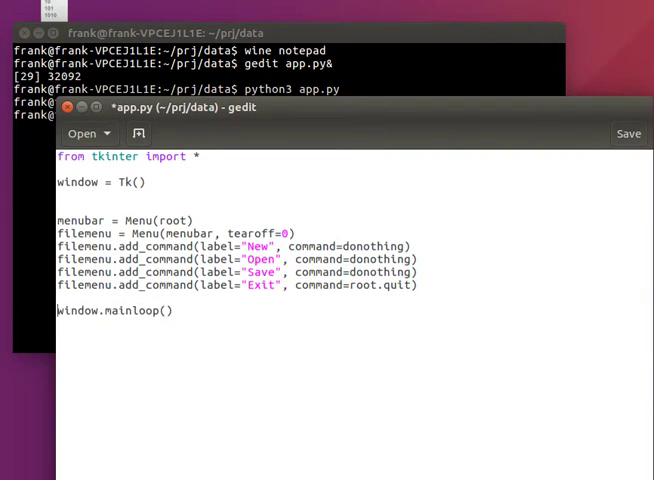
# Attach the menubar to the window with window.config(menu=menubar)
pyautogui.write('window.config')
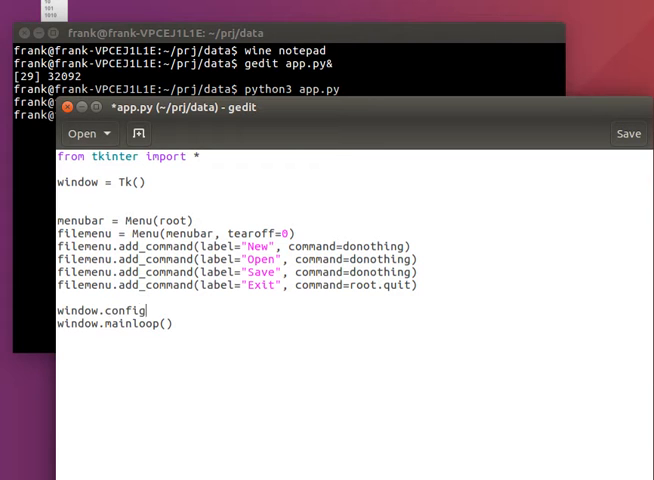
pyautogui.write('(menu=menubar)')
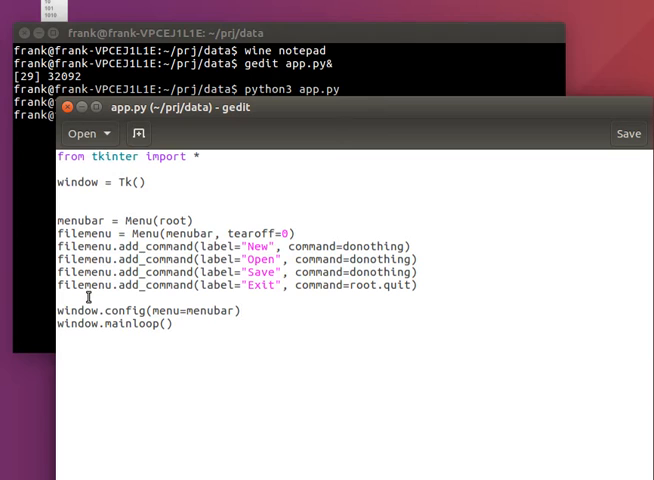
pyautogui.click(172, 324)
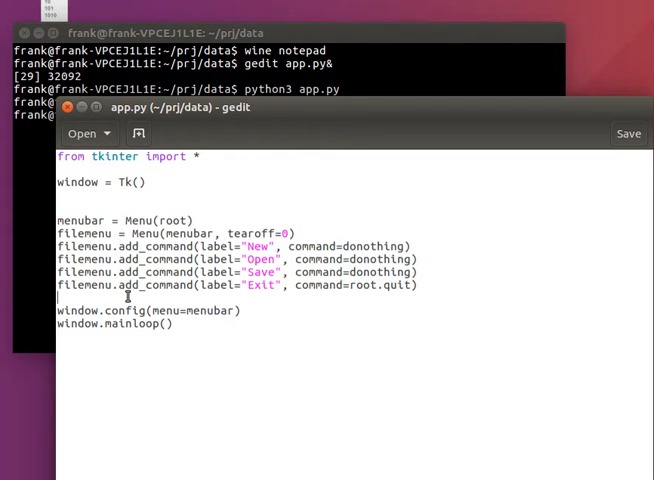
pyautogui.write('menu')
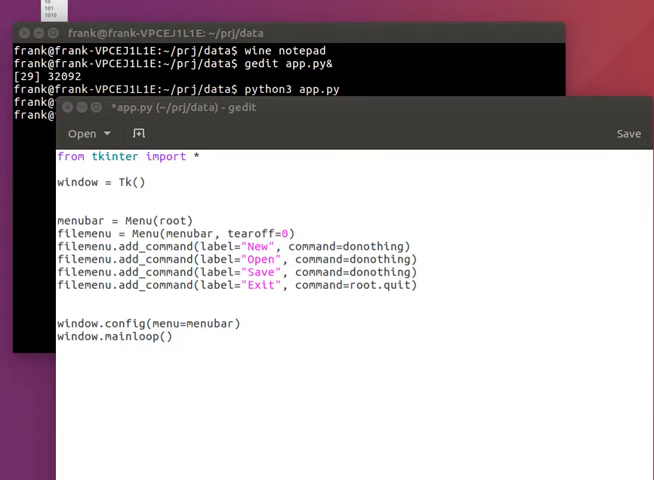
# Add menubar.add_cascade(label="File", menu=filemenu) and change Exit's root.quit to window.quit
pyautogui.write('menubar.add_cascade(label="File", menu=filemenu)')
pyautogui.write('def donothing():')
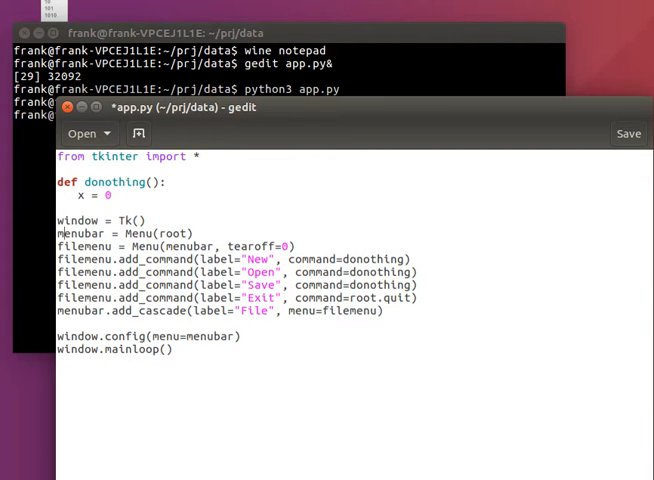
pyautogui.click(628, 132)
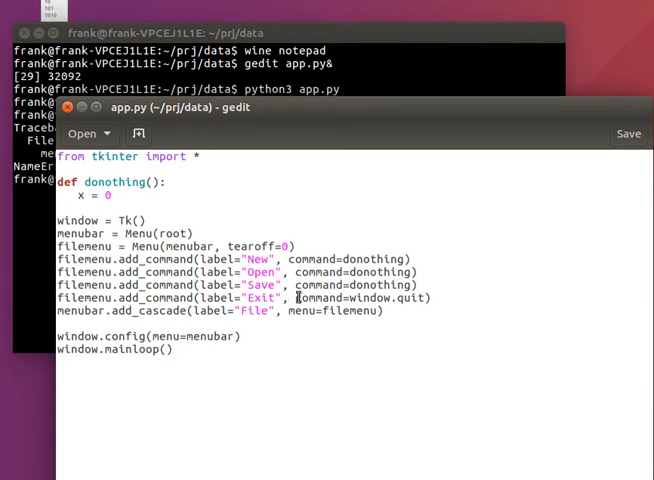
pyautogui.write('window')
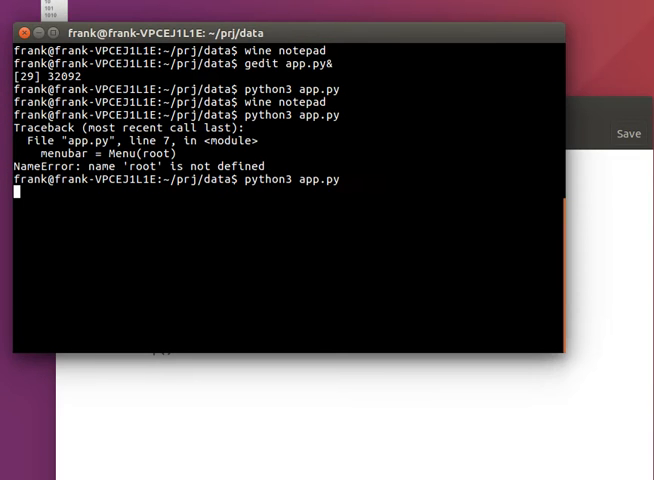
# Run python3 app.py to launch the Tk window with its File menu
pyautogui.press('Return')
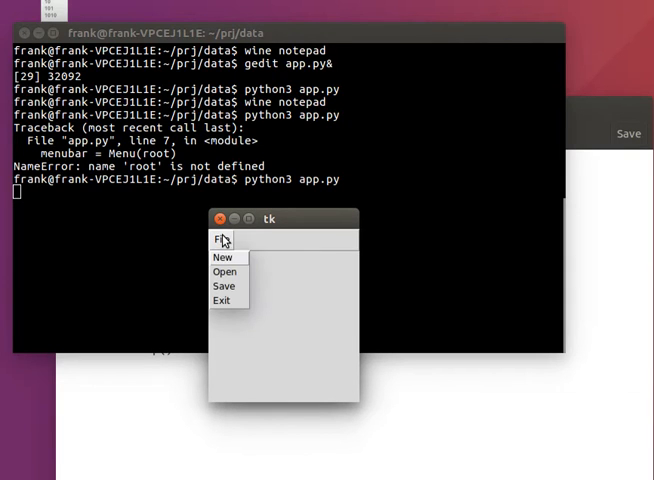
pyautogui.moveTo(232, 312)
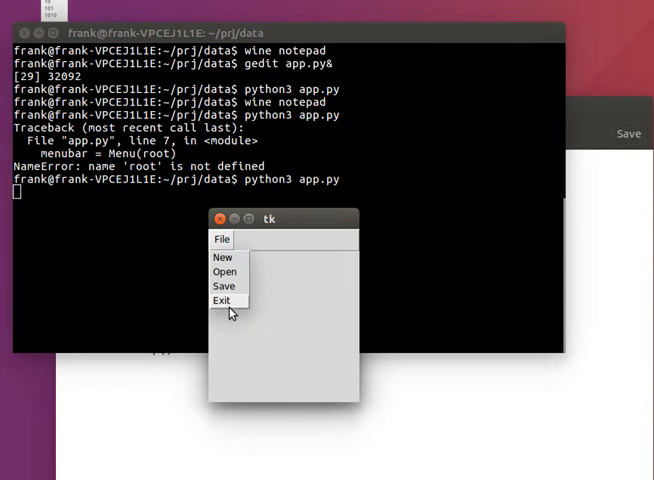
pyautogui.moveTo(232, 302)
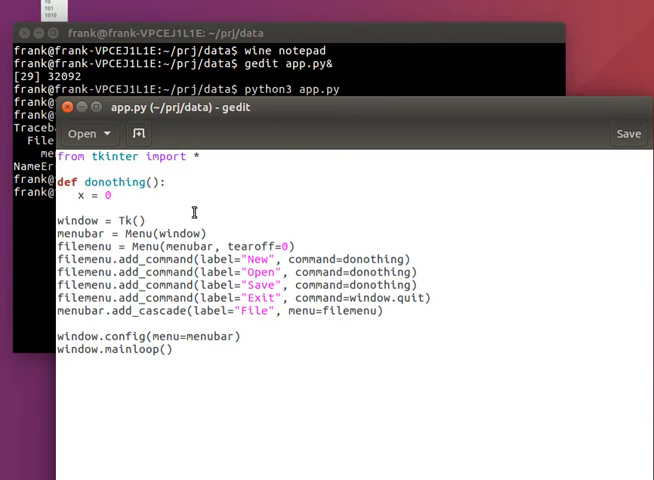
# Define newFile, openFile and saveFile printing 'new file', 'open file', 'save file' and link New, Open, Save to them
pyautogui.write('def newFile():')
pyautogui.write("print('new file")
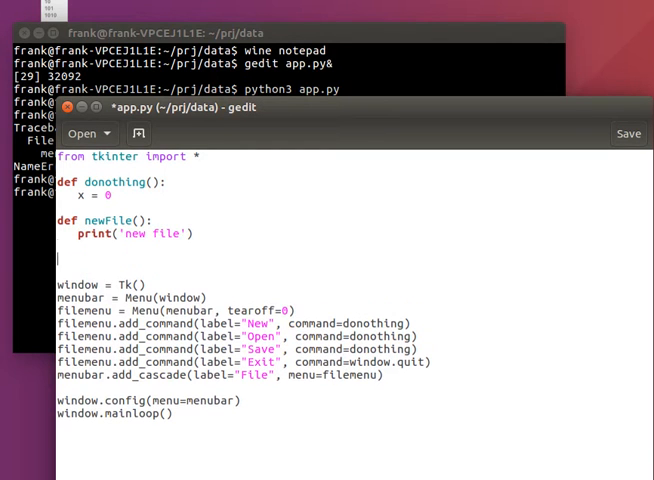
pyautogui.write('def o')
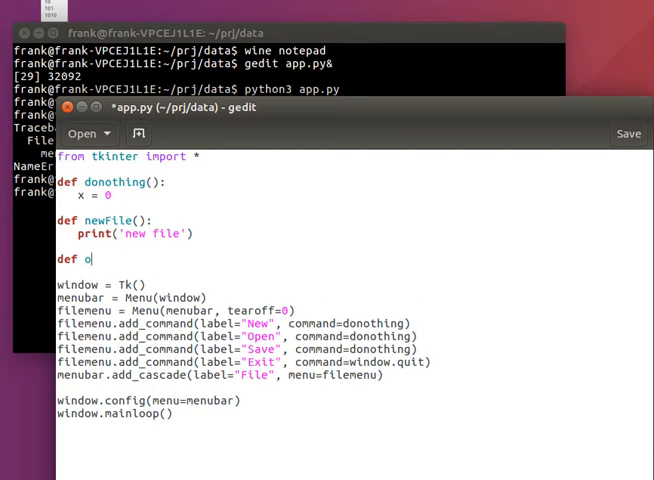
pyautogui.write('penFile():')
pyautogui.write("print('")
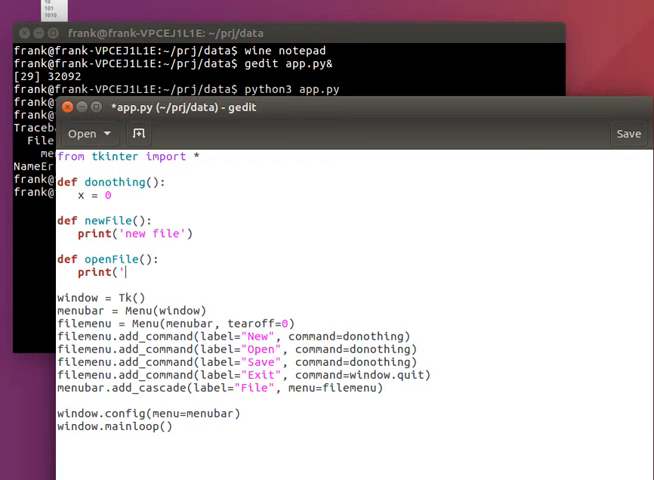
pyautogui.write("open file')")
pyautogui.write('def save')
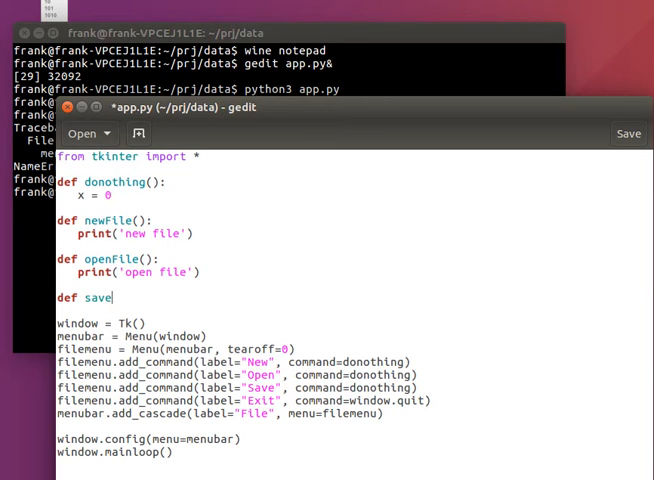
pyautogui.write("File('saev")
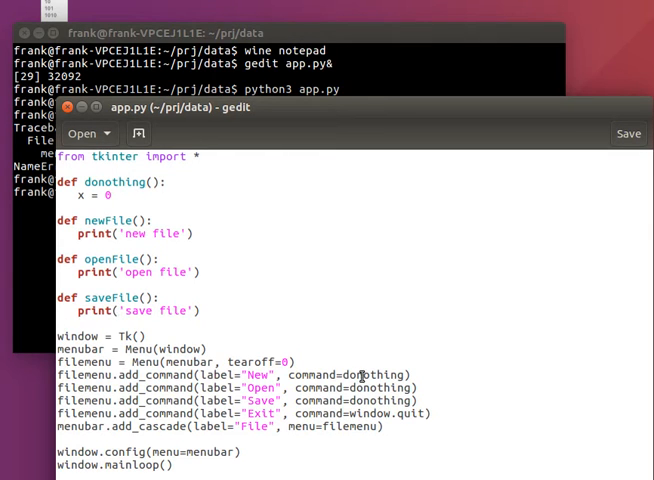
pyautogui.write('newFile')
pyautogui.write('penFile')
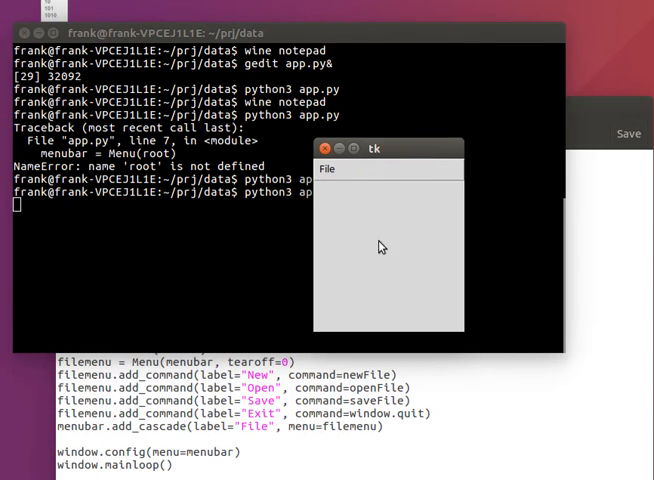
# Choose New, Open and Save in the Tk File menu to print their messages, then Exit
pyautogui.click(324, 168)
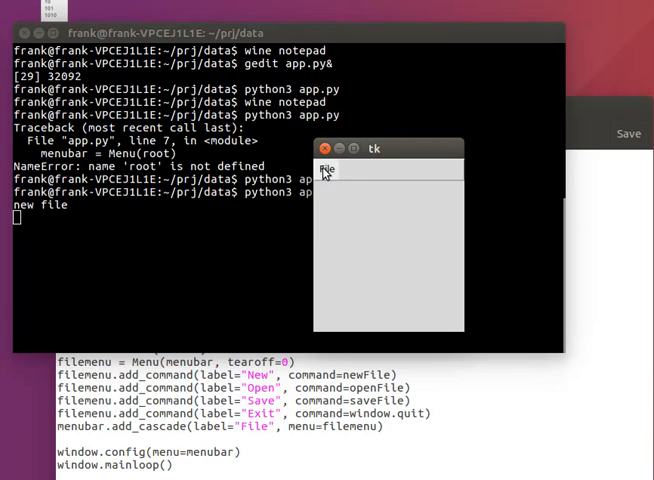
pyautogui.click(324, 168)
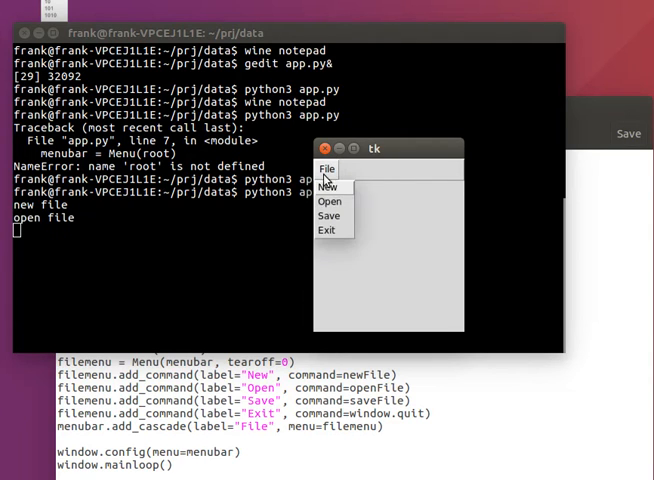
pyautogui.click(328, 216)
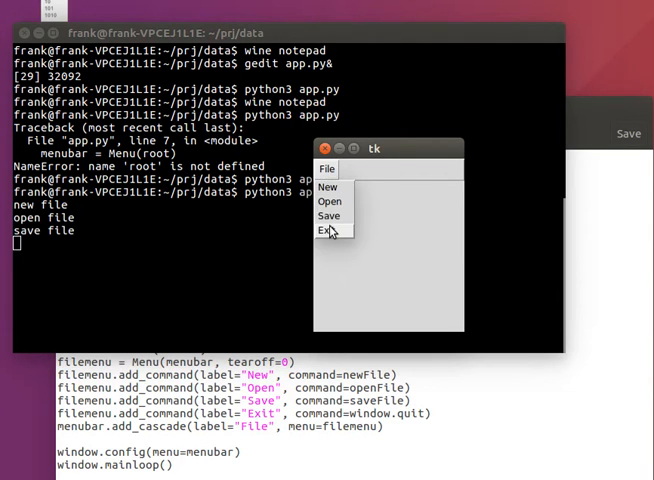
pyautogui.click(326, 230)
pyautogui.write('filemenu.add_separator()')
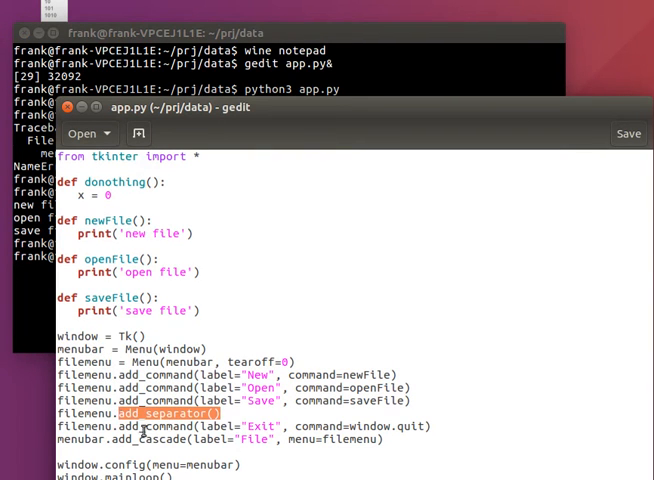
pyautogui.moveTo(268, 412)
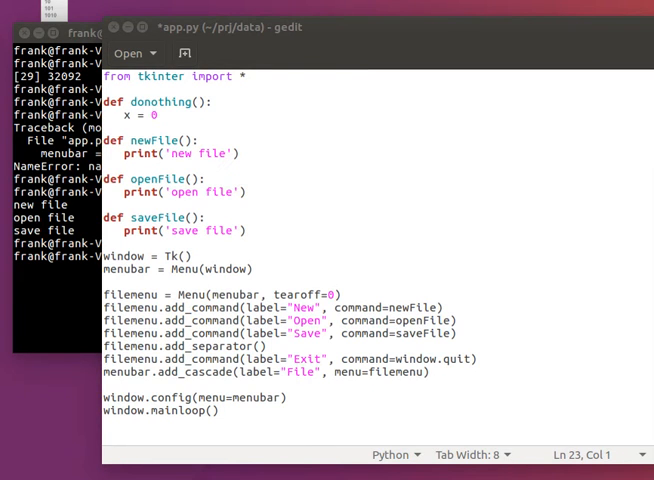
# Create helpmenu with a Help cascade on the menubar, save, and check the Help menu in the relaunched window
pyautogui.write('helpmenu = Menu(menubar, tearoff=0)')
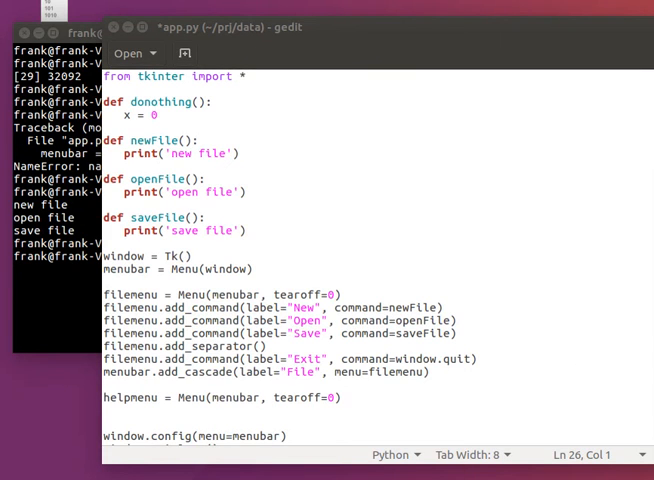
pyautogui.moveTo(540, 428)
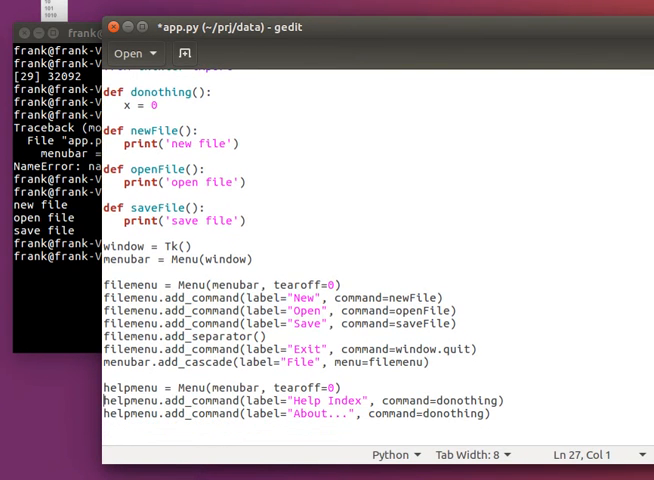
pyautogui.moveTo(416, 380)
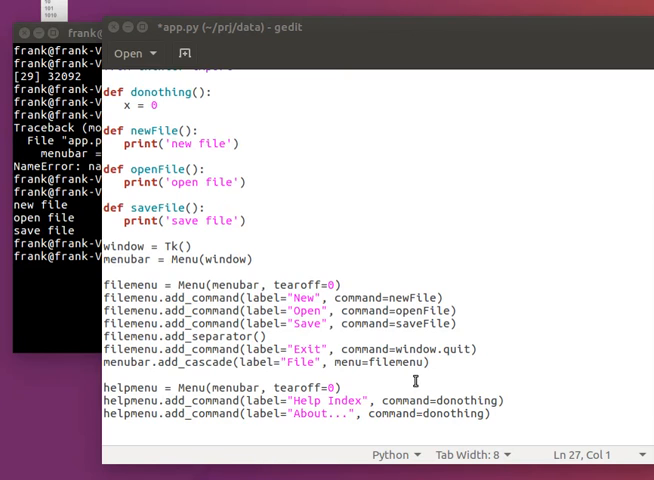
pyautogui.moveTo(172, 428)
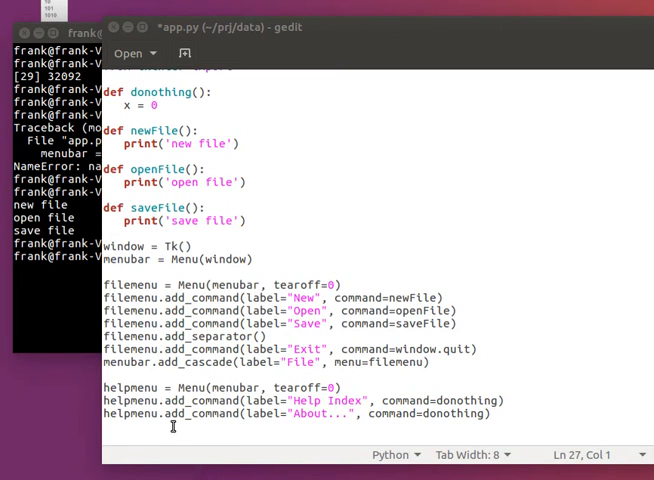
pyautogui.write('menubar.add_cascade(label="Help", menu=helpmenu)')
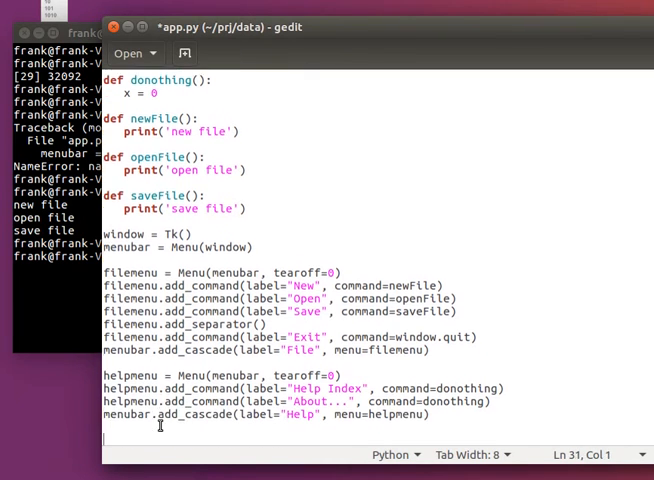
pyautogui.press('ctrl+s')
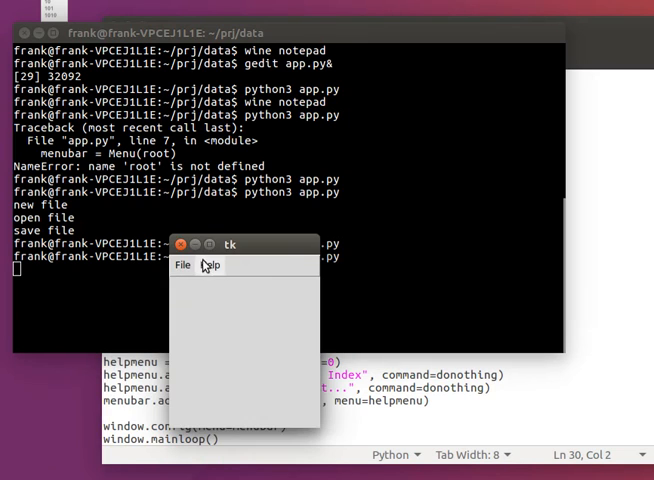
pyautogui.click(208, 264)
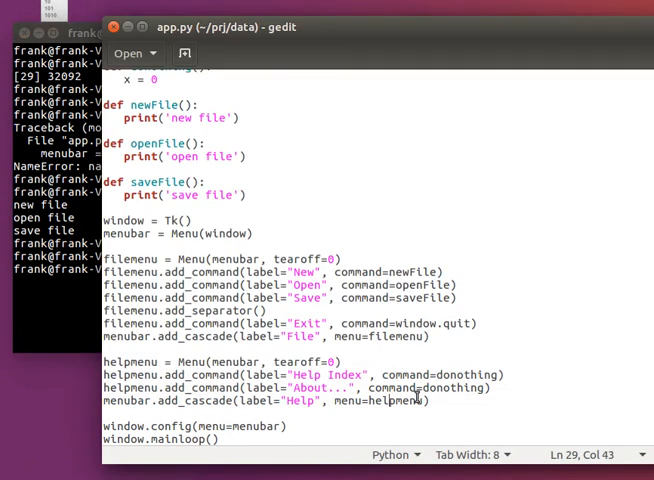
# Write helpFunction printing 'Help..' and aboutFunction printing 'About..', wire them as menu commands, and save
pyautogui.write('helpFuncti')
pyautogui.click(298, 386)
pyautogui.write('aboutFuncti')
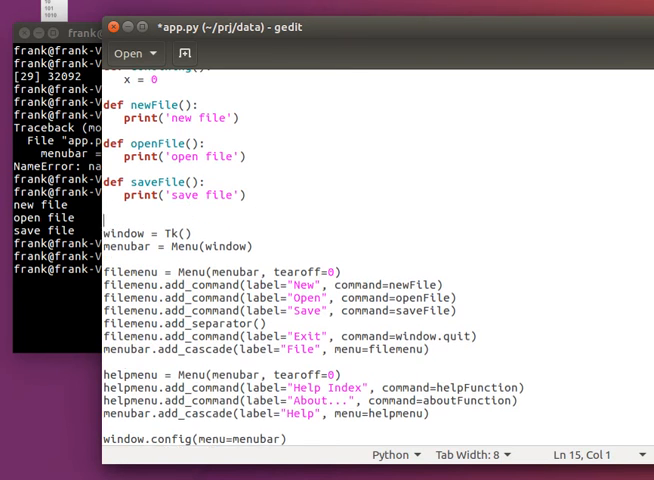
pyautogui.write('def helpFunction():')
pyautogui.write('pr')
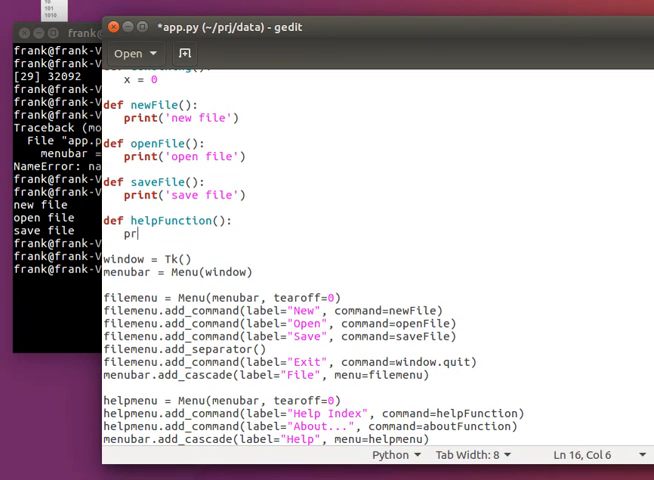
pyautogui.write("int('Help..')")
pyautogui.write('def')
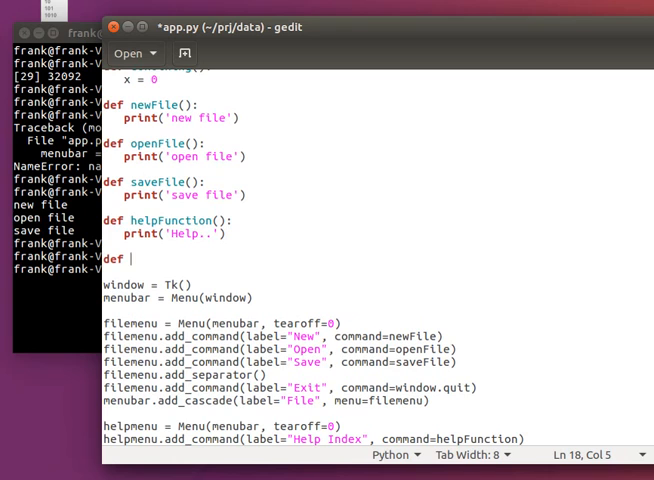
pyautogui.write('about')
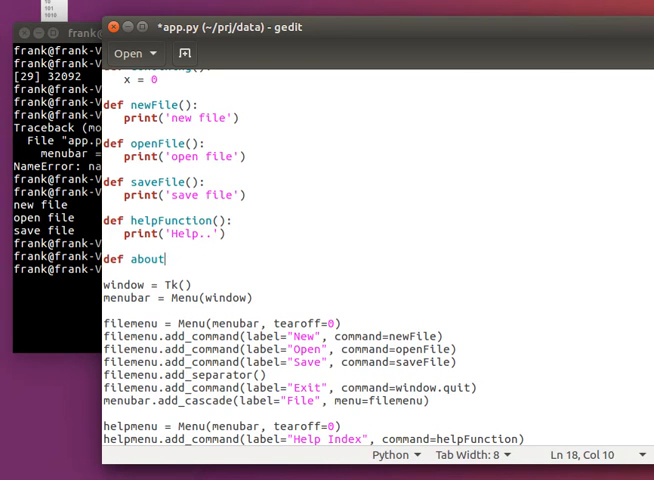
pyautogui.write('Function():')
pyautogui.write('print')
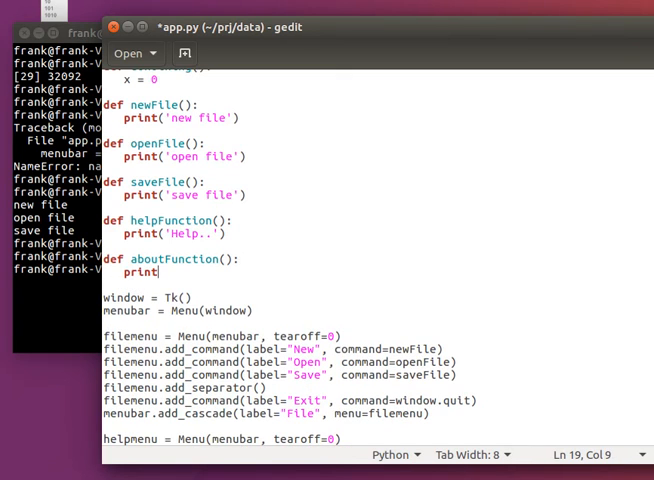
pyautogui.write("('About")
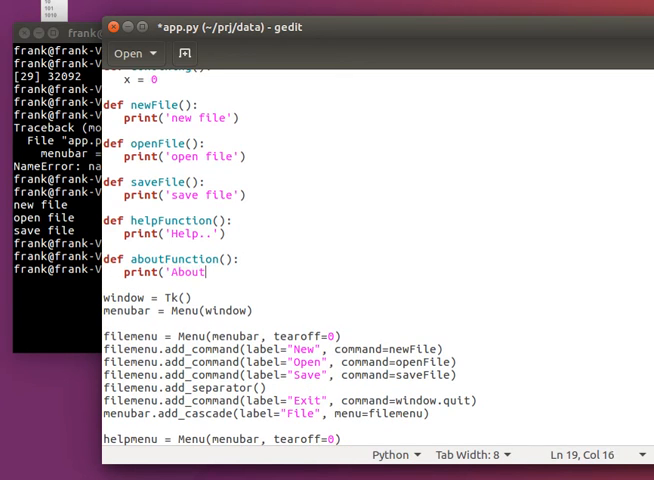
pyautogui.press('ctrl+s')
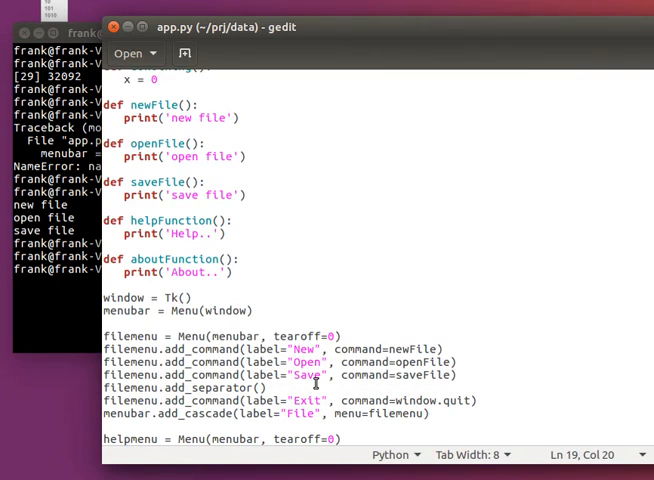
pyautogui.scroll(-3)
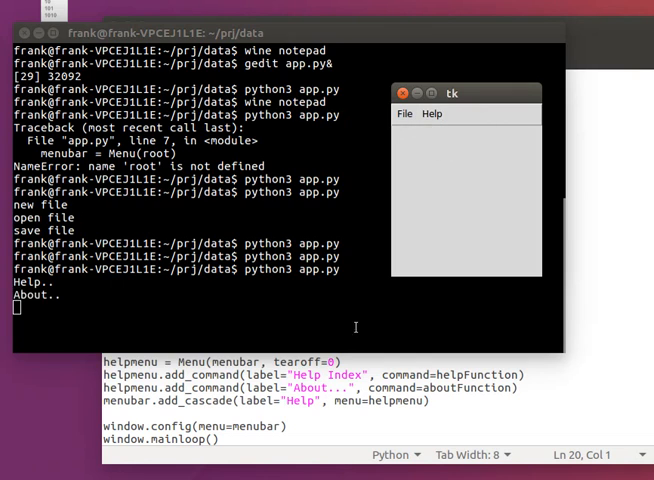
# Choose the Help menu entries in the running Tk window so Help.. and About.. print
pyautogui.click(404, 114)
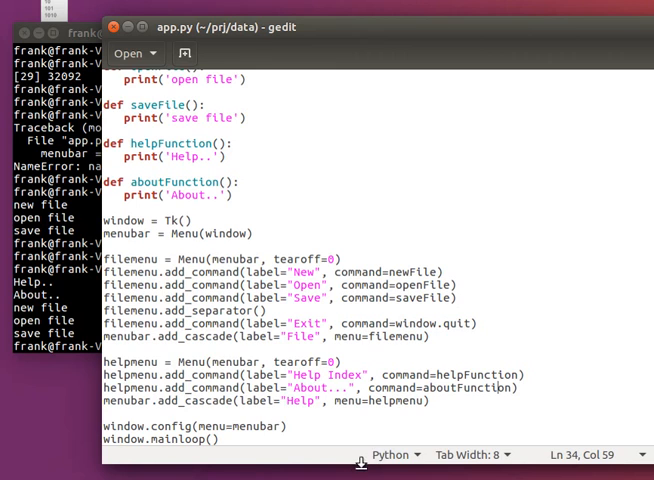
pyautogui.scroll(3)
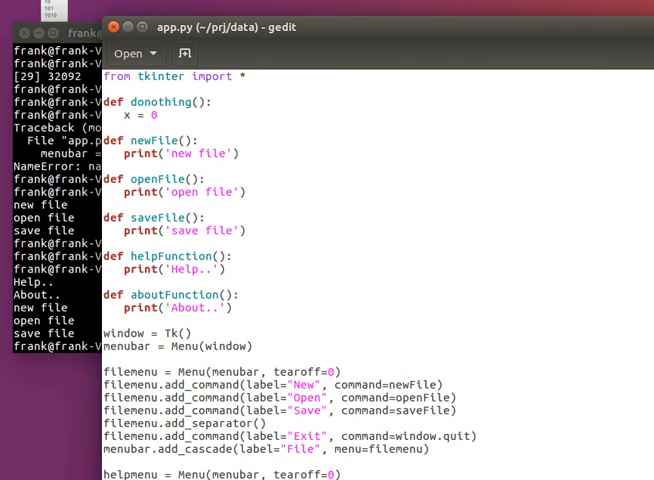
pyautogui.scroll(-3)
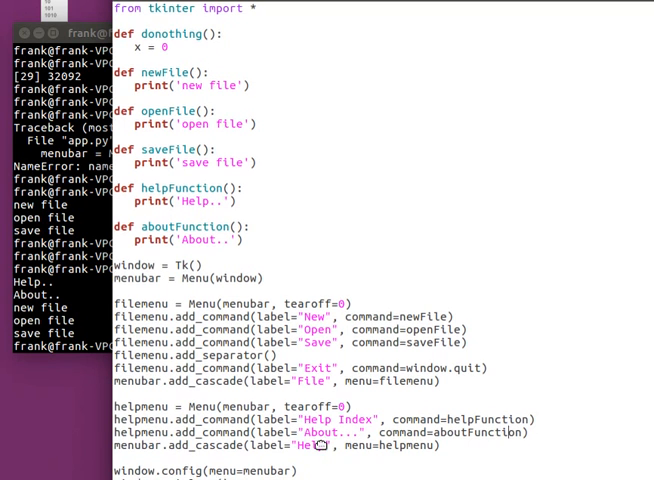
pyautogui.scroll(-3)
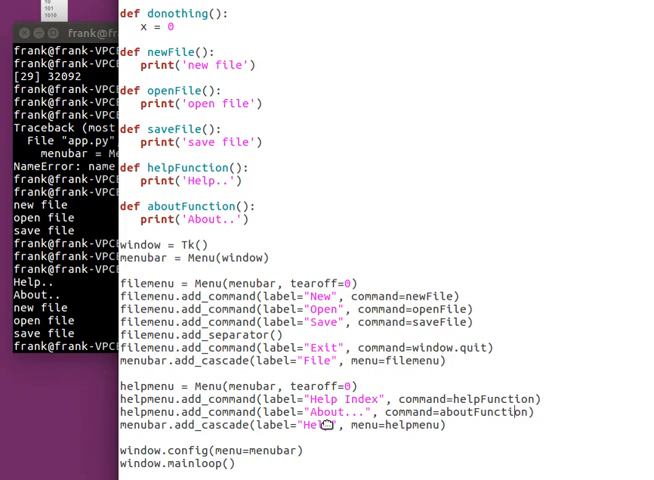